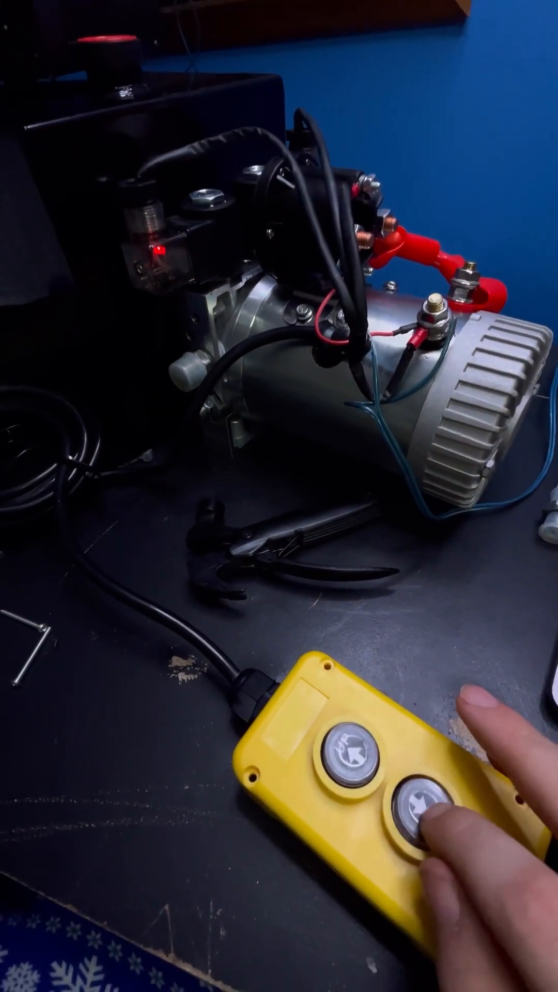
click(417, 803)
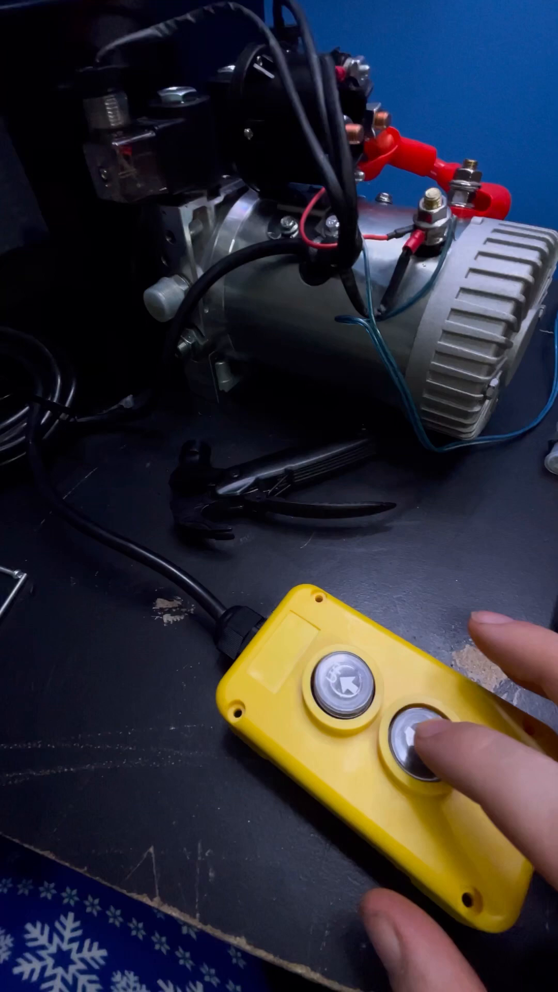